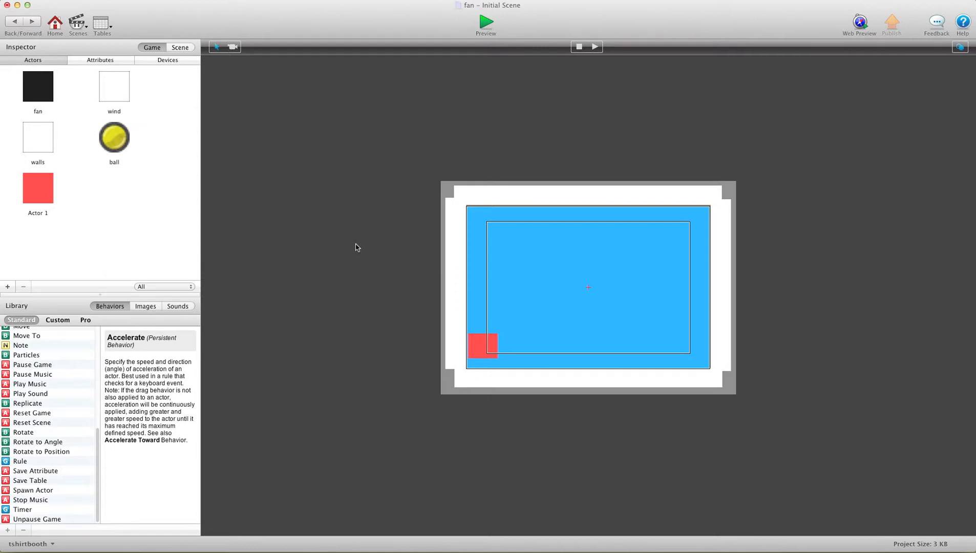
Place and size the black fan bar at the stage bottom, with the light-blue wind area above it.
click(485, 22)
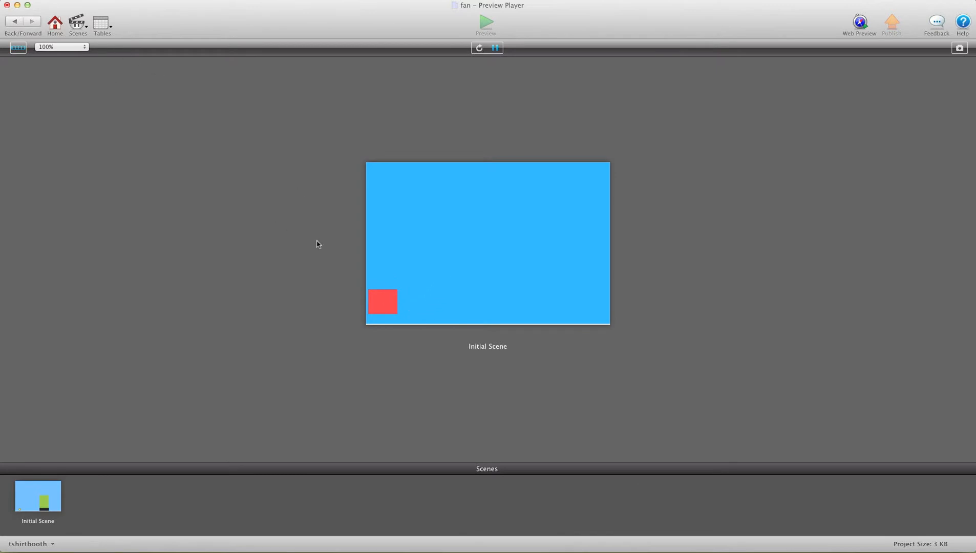
mouse_move(507, 306)
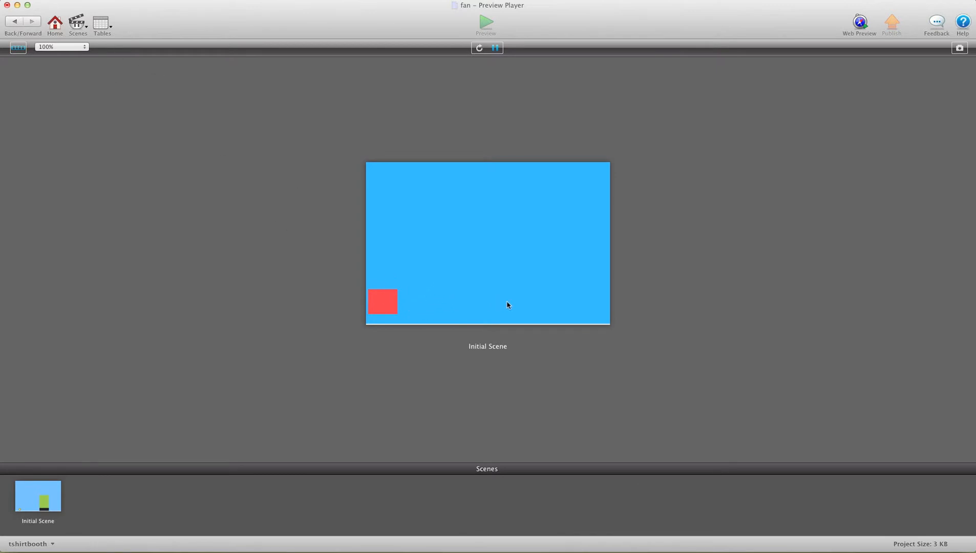
mouse_move(436, 242)
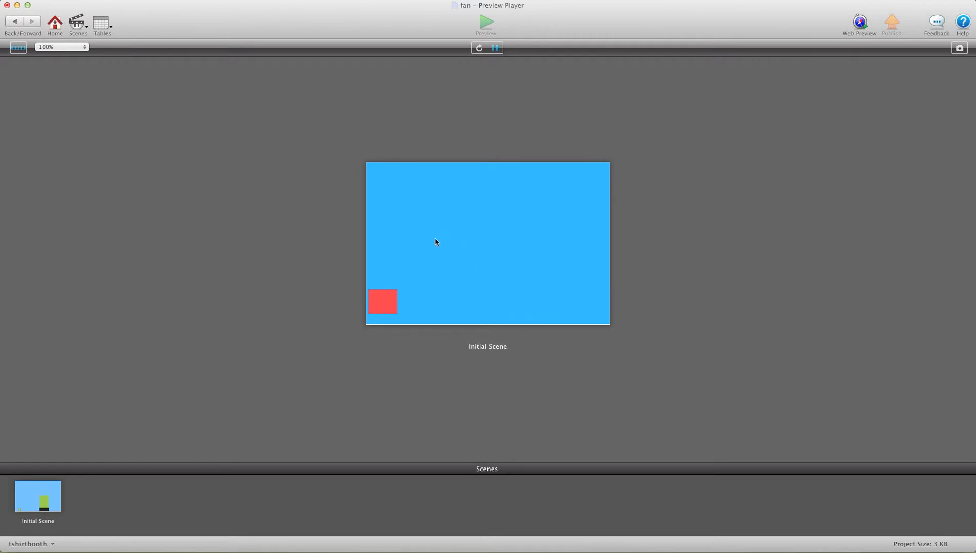
mouse_move(564, 300)
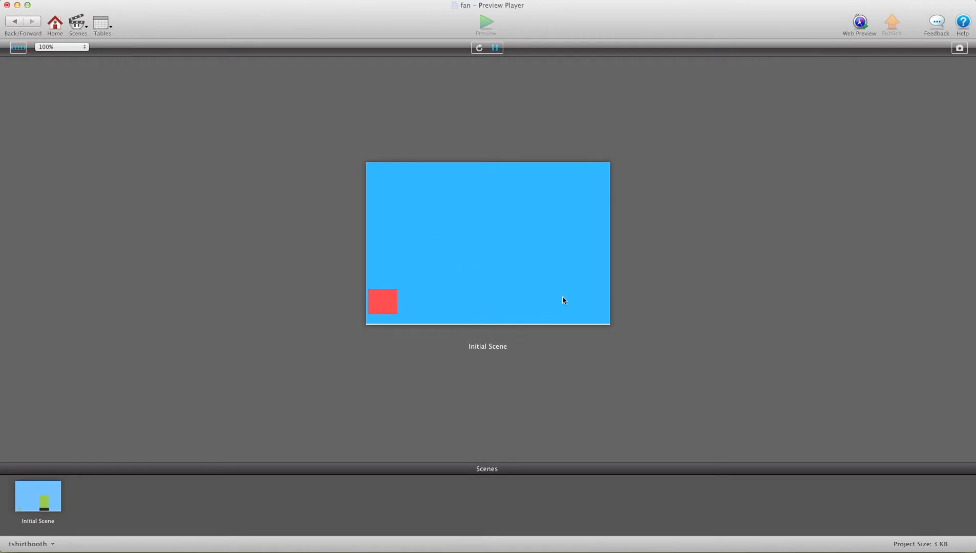
mouse_move(406, 308)
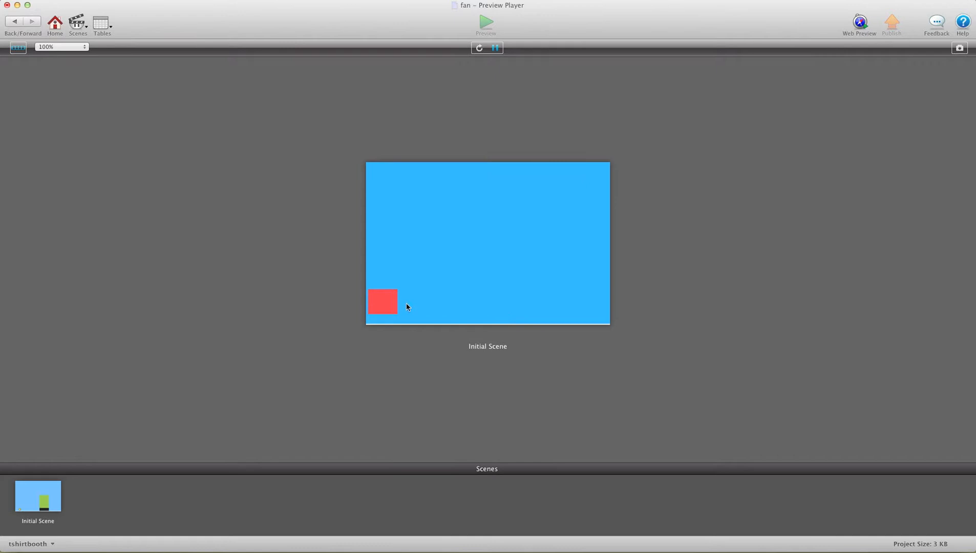
mouse_move(513, 251)
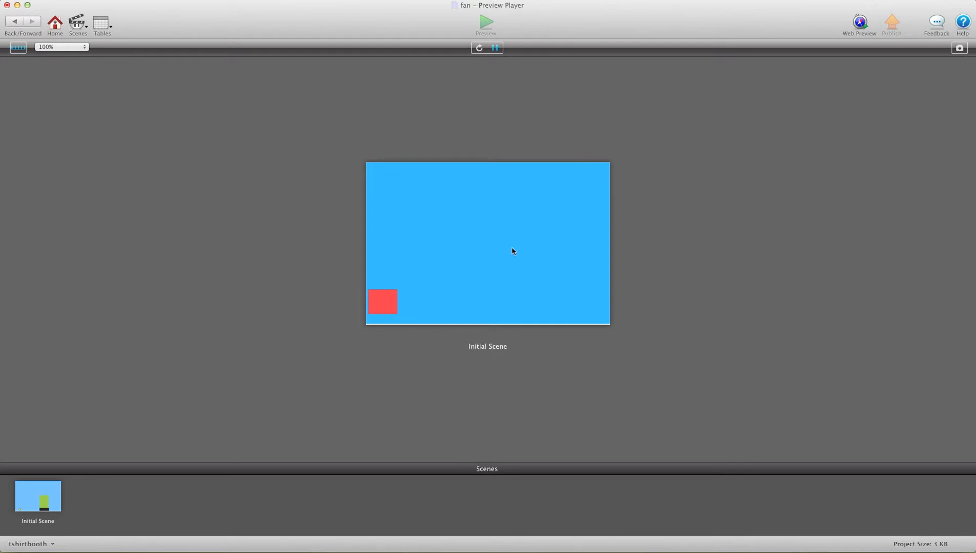
mouse_move(13, 11)
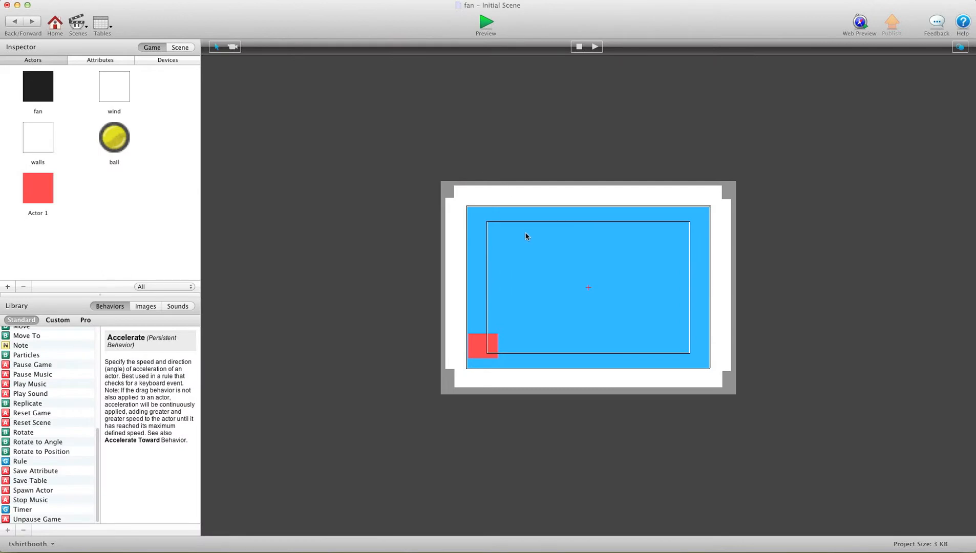
click(114, 86)
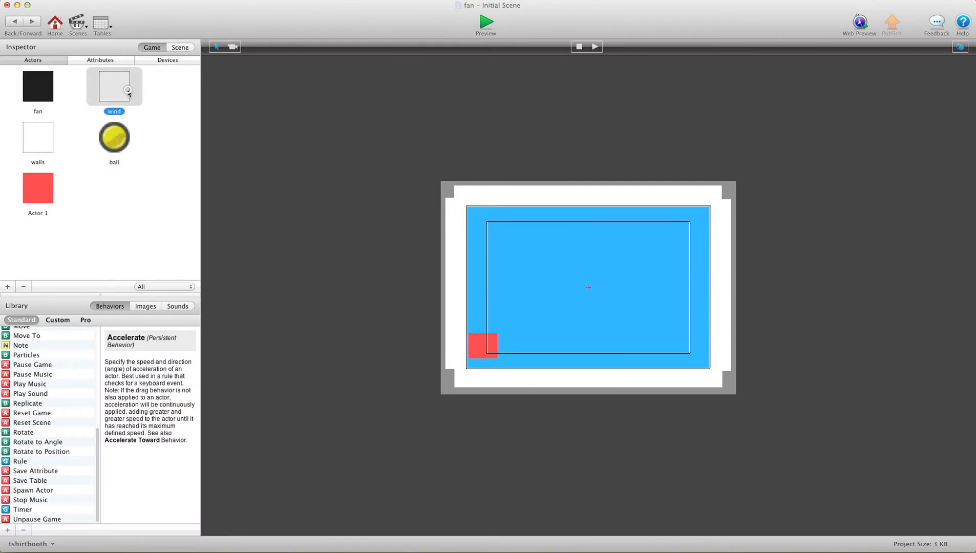
double_click(38, 86)
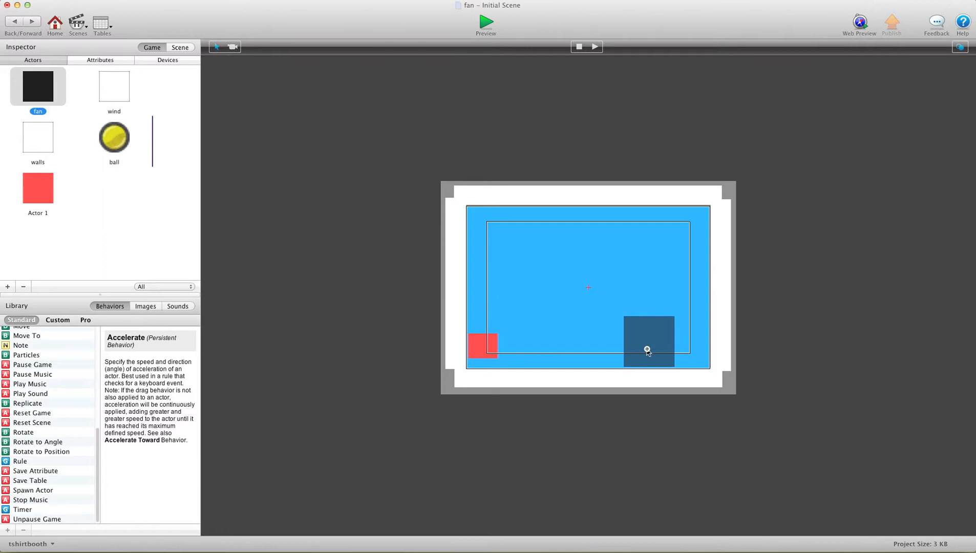
click(648, 342)
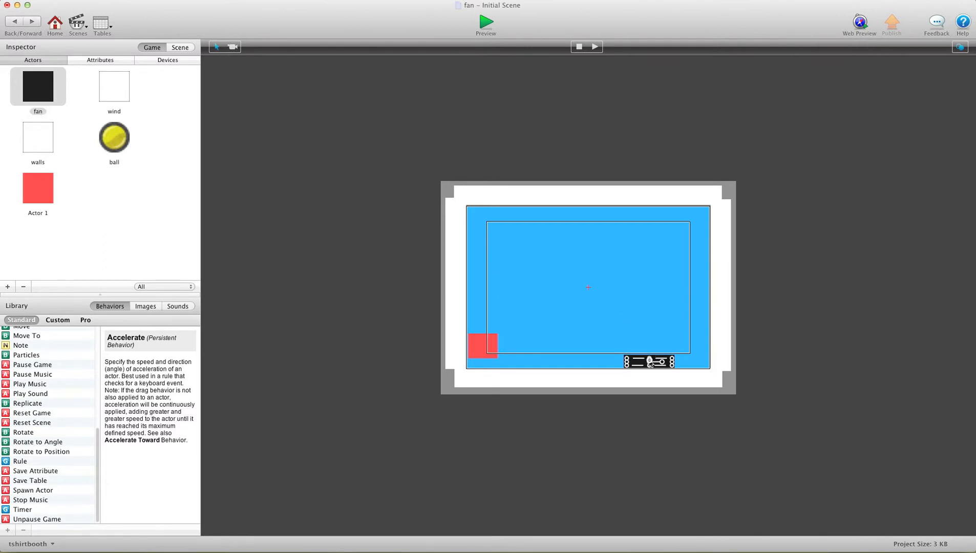
click(114, 86)
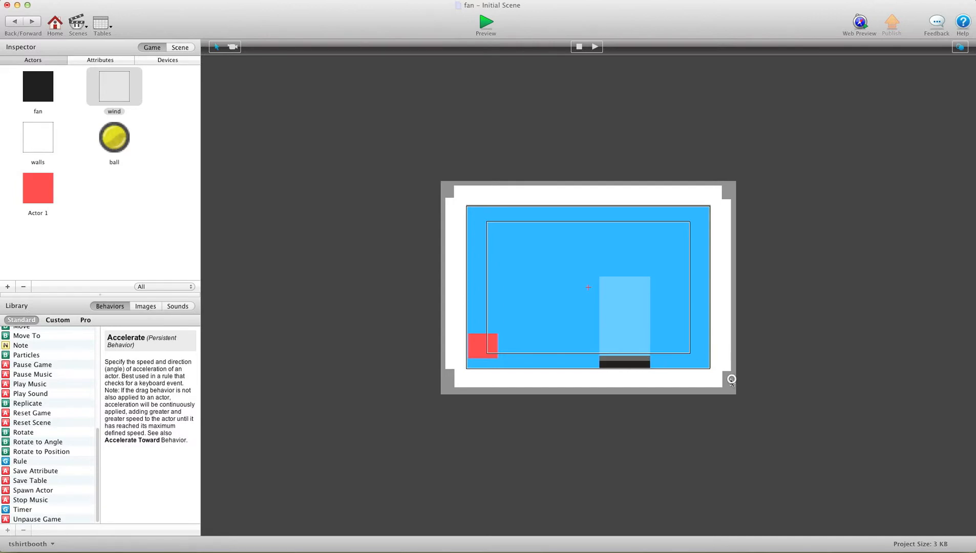
click(624, 319)
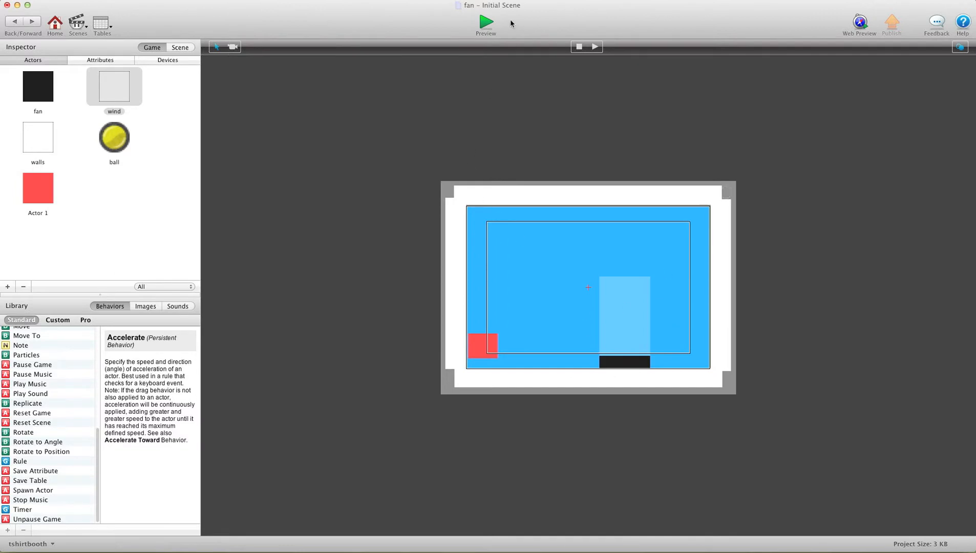
click(486, 22)
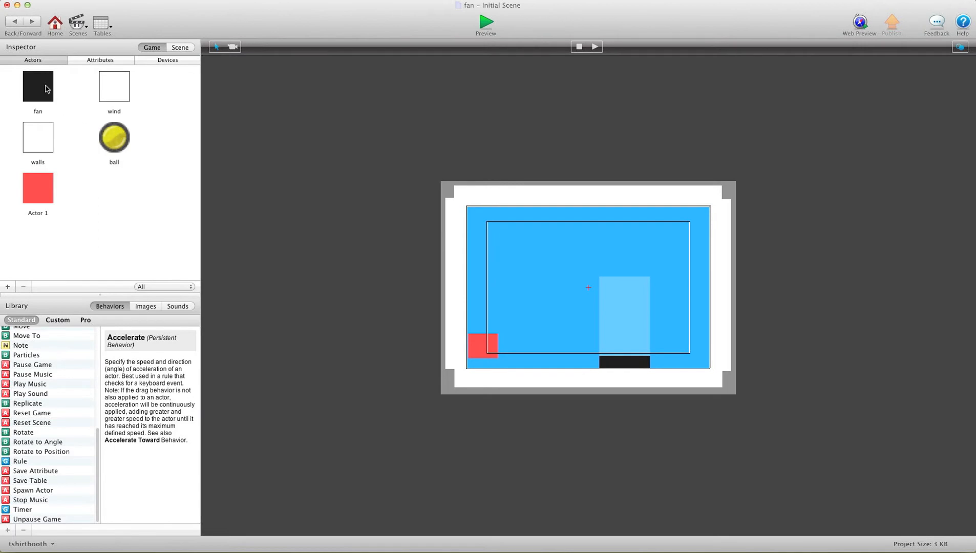
In the ball actor, set the added Collide behaviors to bounce off actors of type fan.
double_click(114, 138)
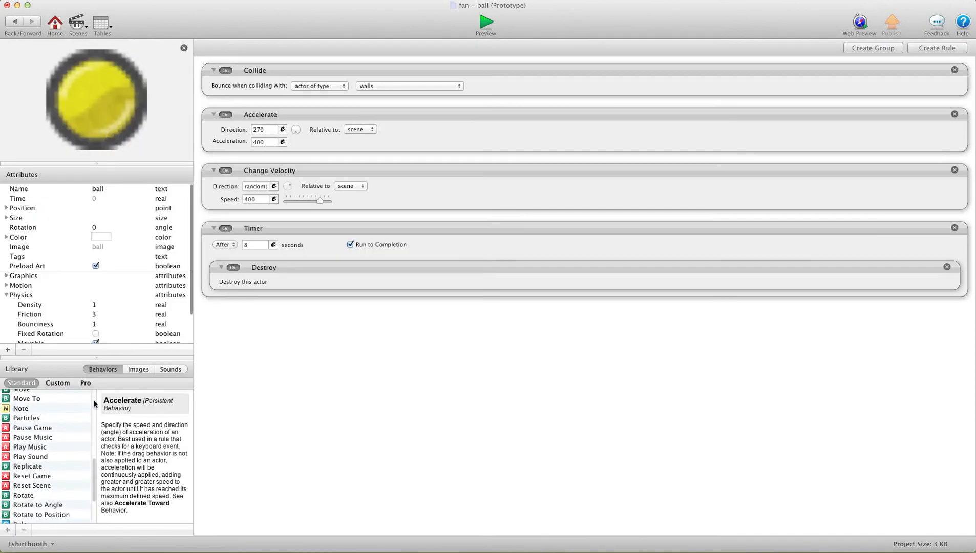
scroll(up, 3)
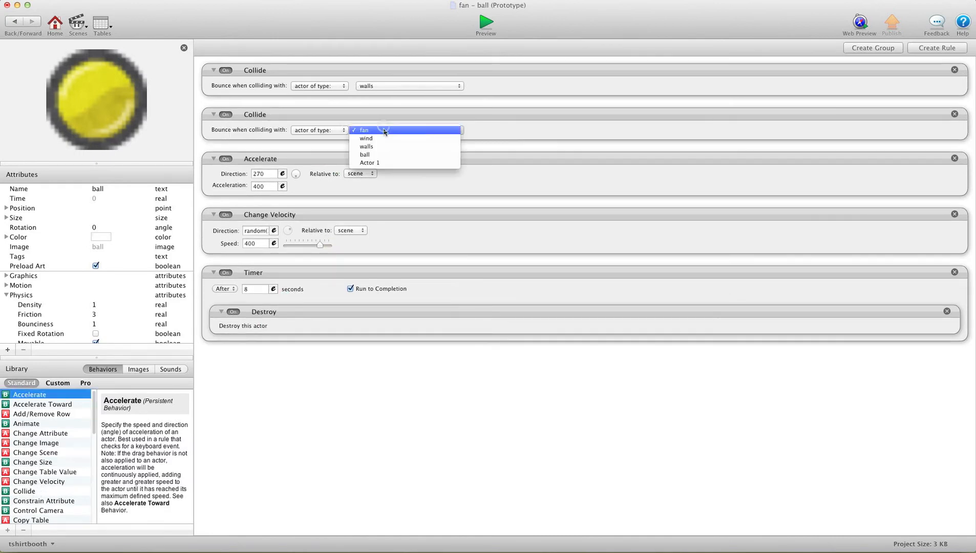
click(364, 130)
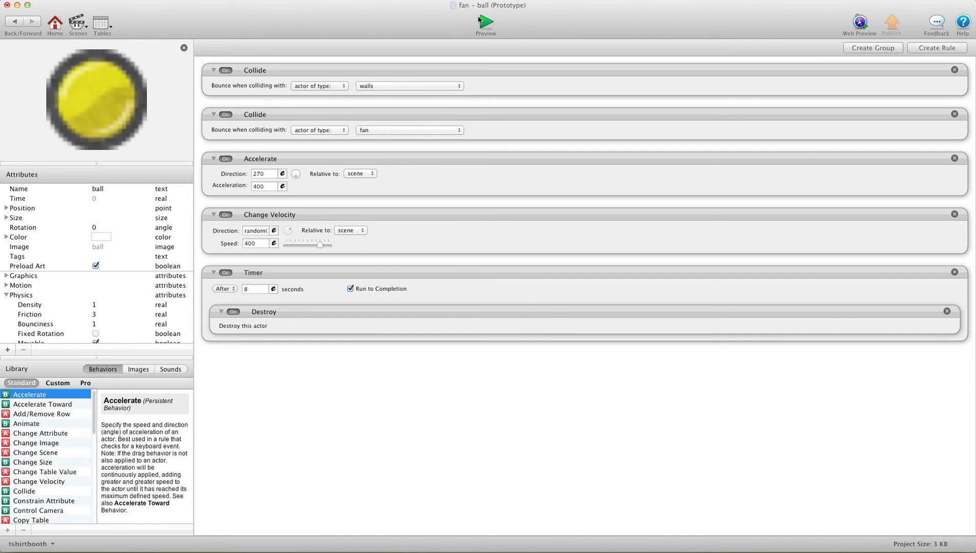
click(486, 22)
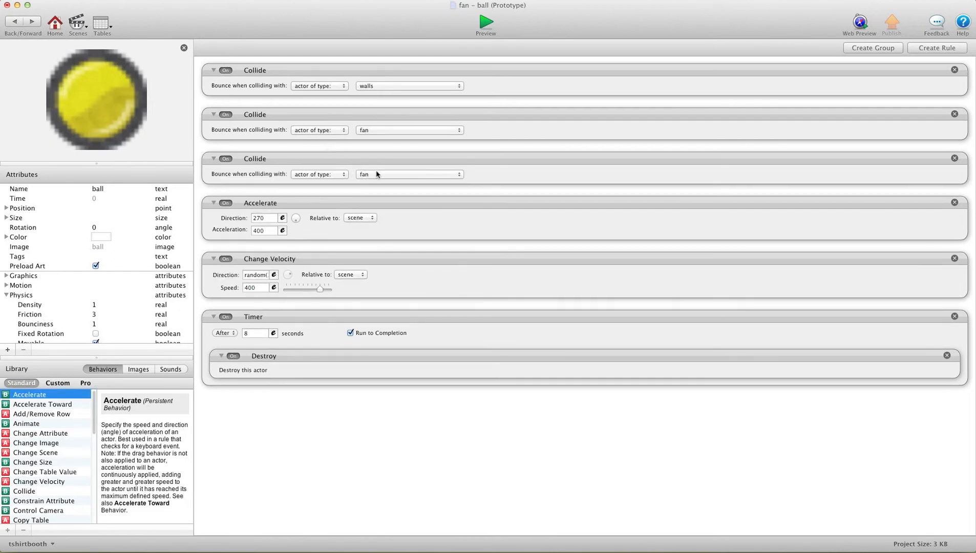
click(410, 173)
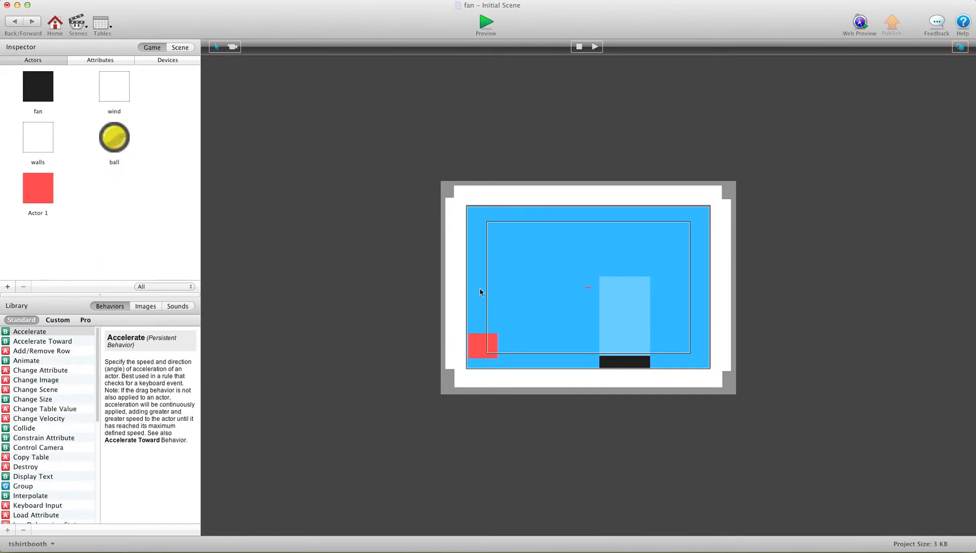
Open the ball actor and collapse its Timer, Change Velocity and Accelerate behaviors.
click(114, 138)
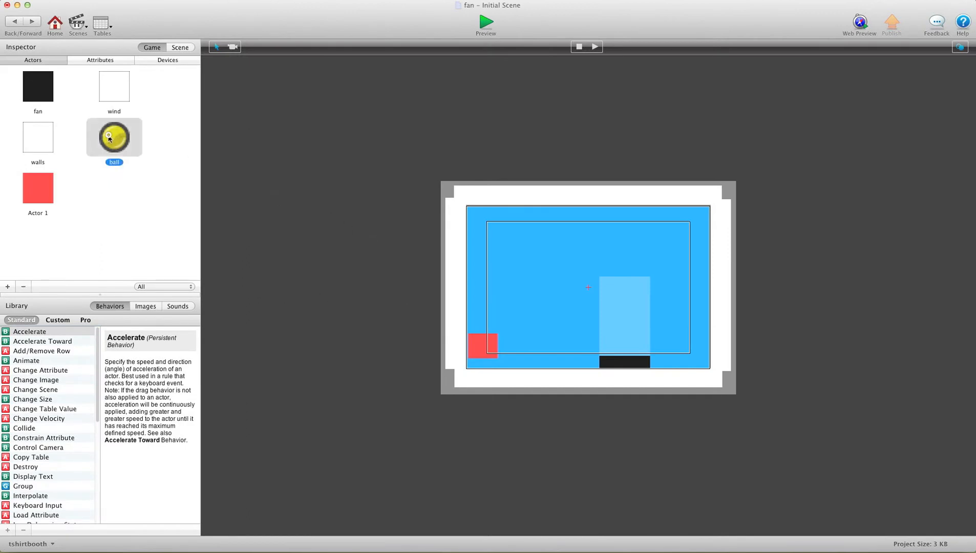
double_click(114, 136)
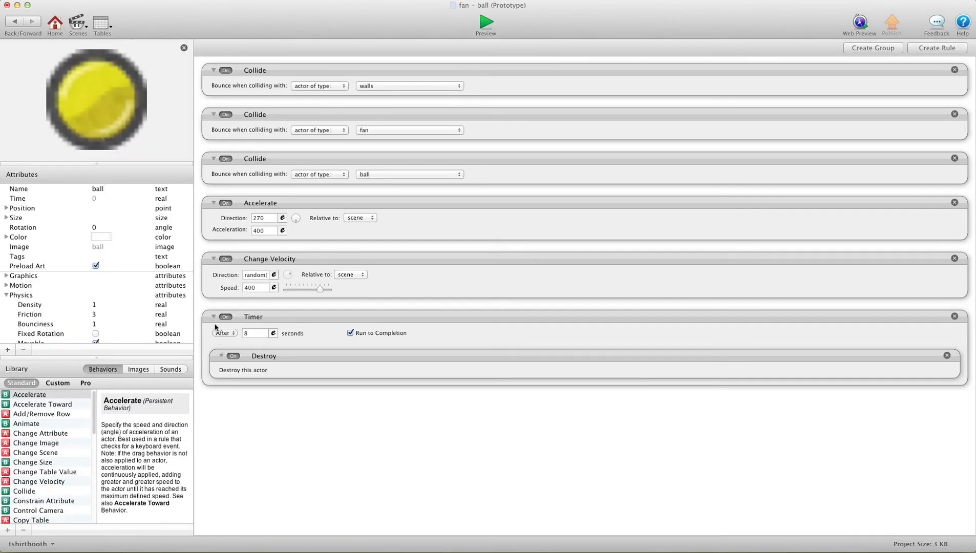
click(214, 259)
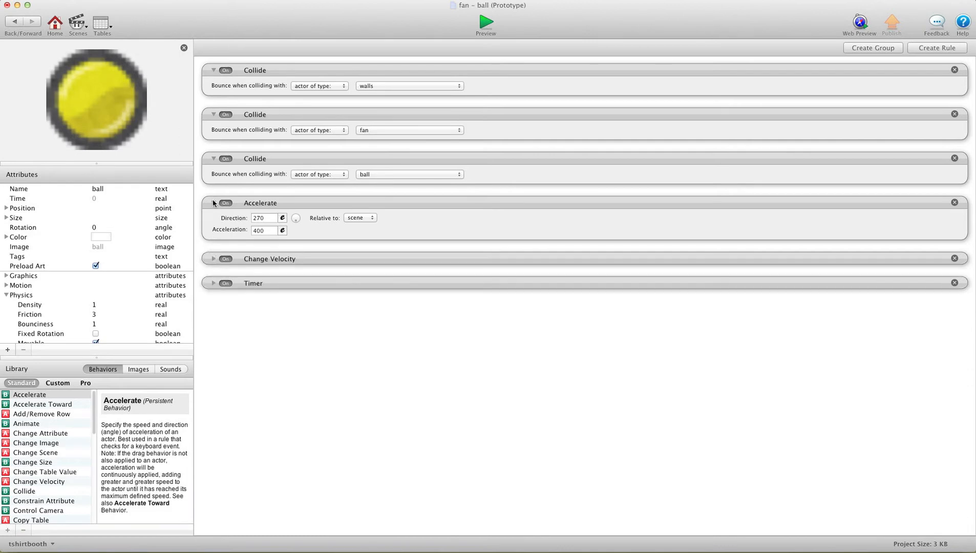
click(214, 202)
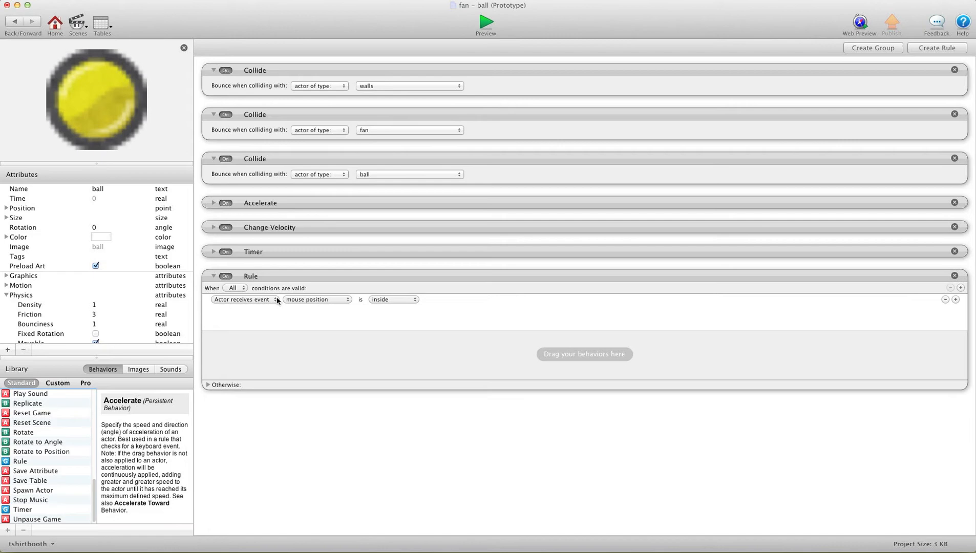
mouse_move(281, 305)
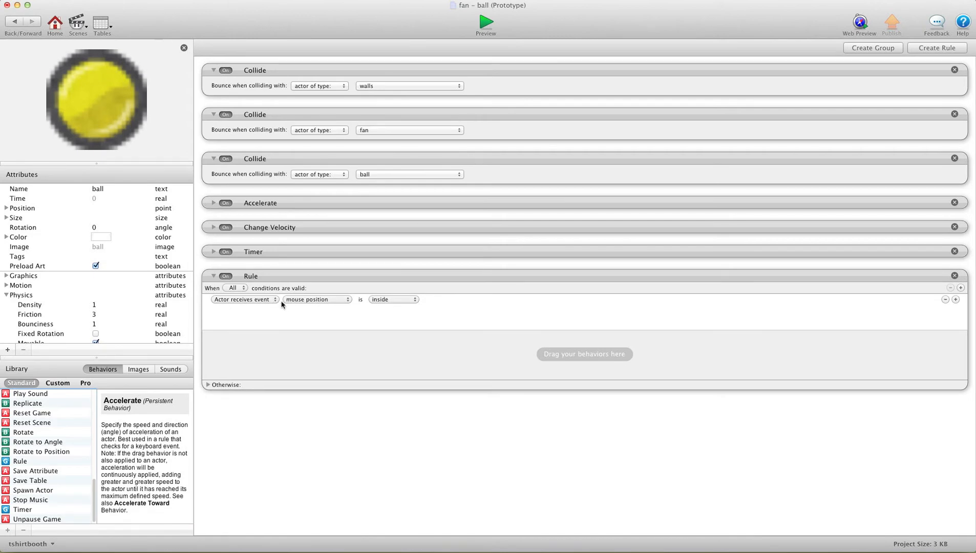
Trigger the rule on overlapping wind and accelerate the ball at 90°, scene-relative, 1400.
click(317, 300)
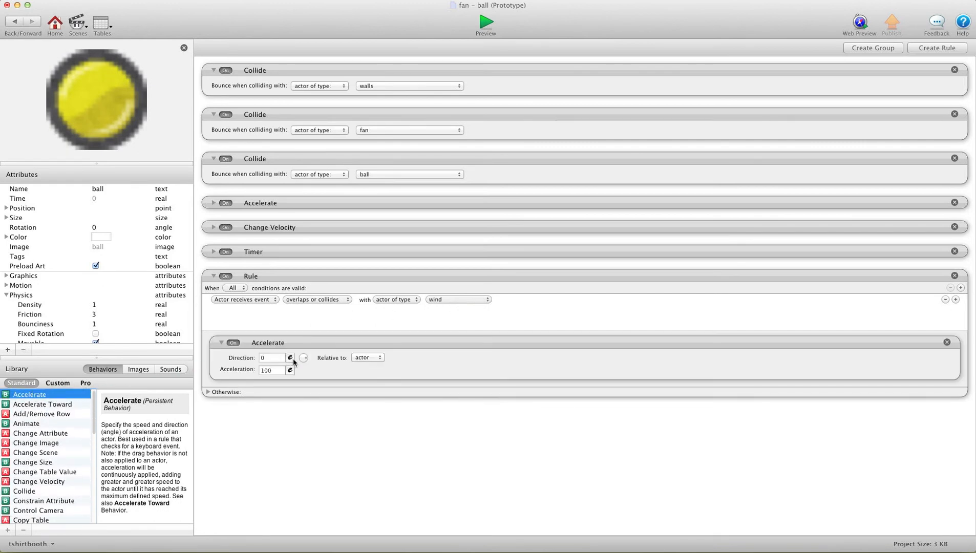
mouse_move(305, 360)
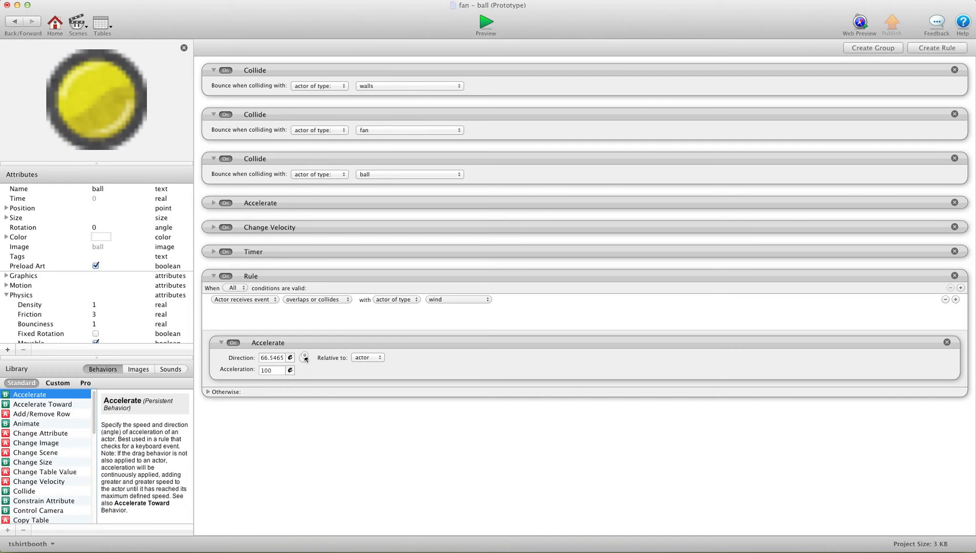
click(305, 357)
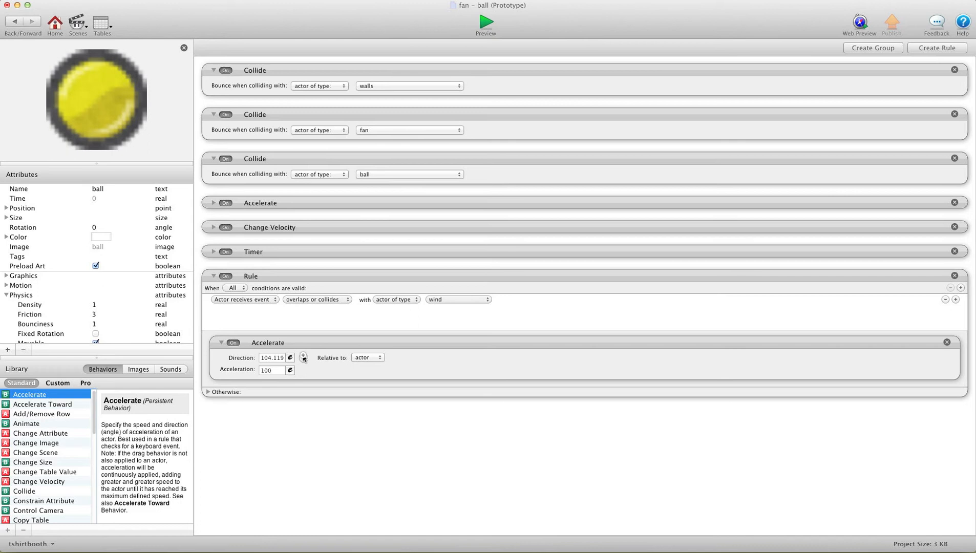
click(303, 358)
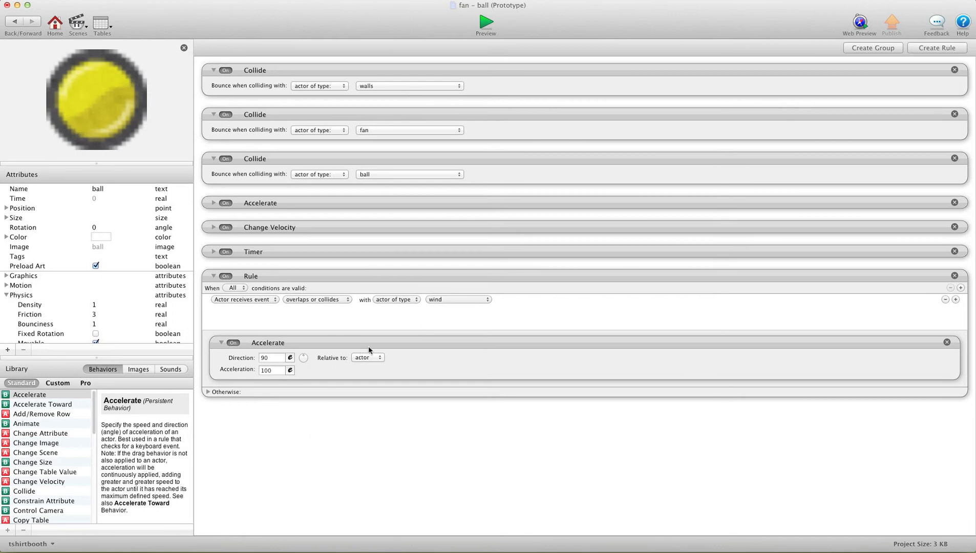
click(367, 357)
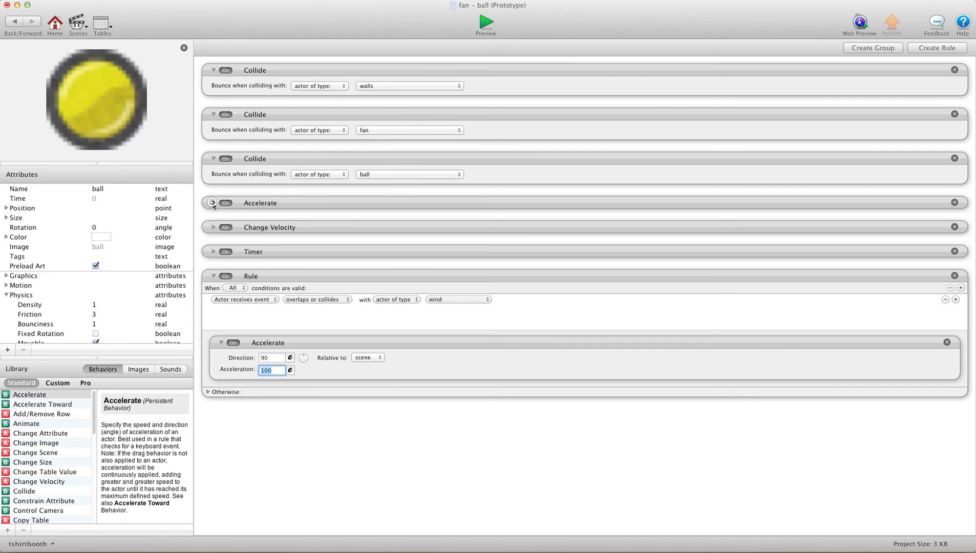
Check the original Accelerate behavior, then preview the game to test the wind.
click(214, 202)
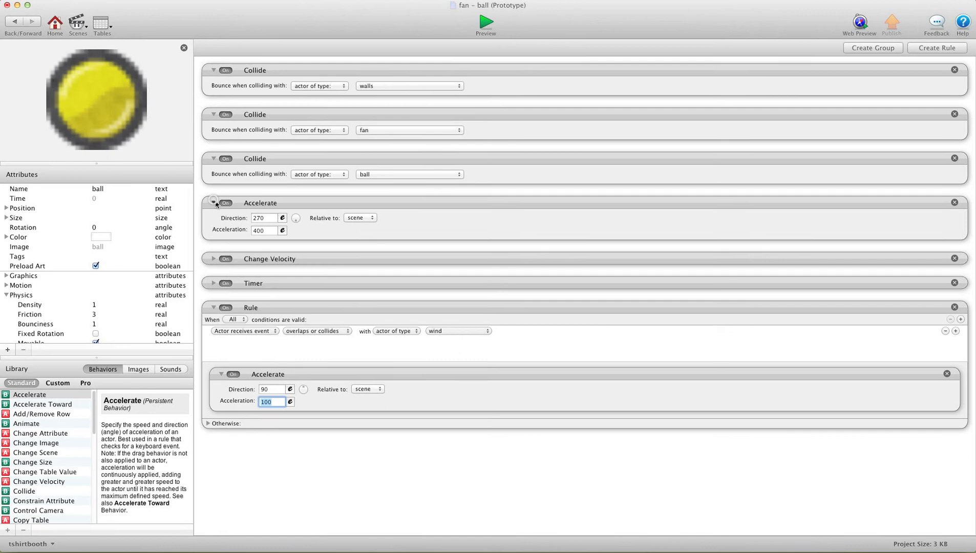
click(214, 202)
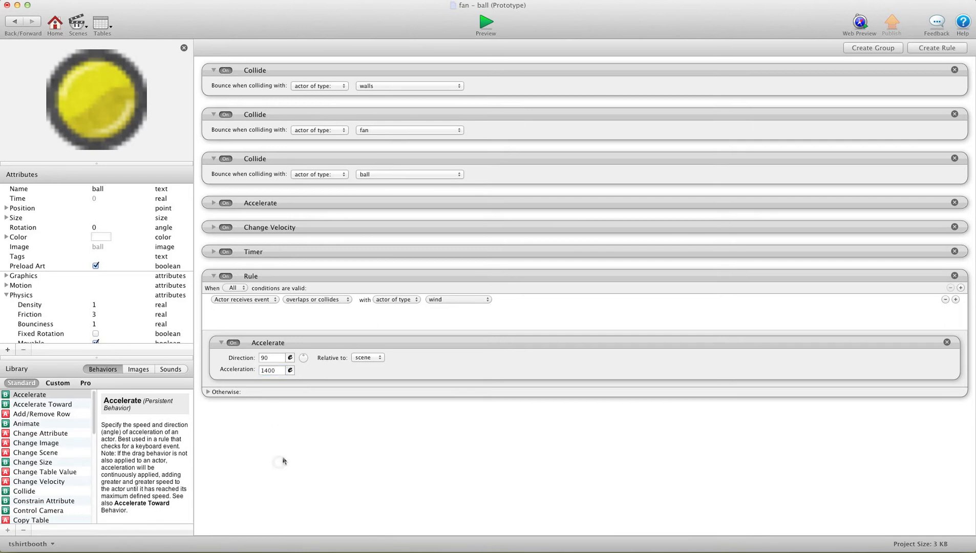
mouse_move(430, 81)
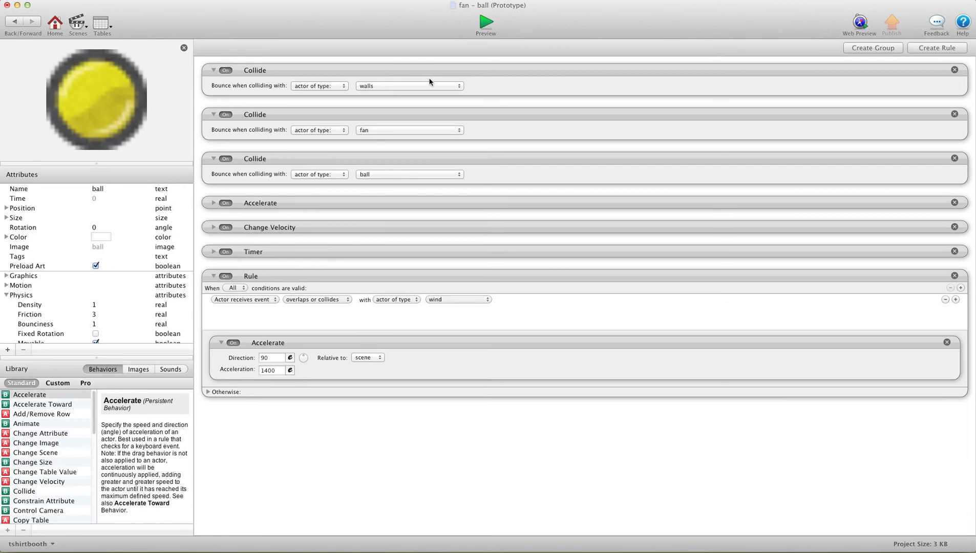
mouse_move(402, 140)
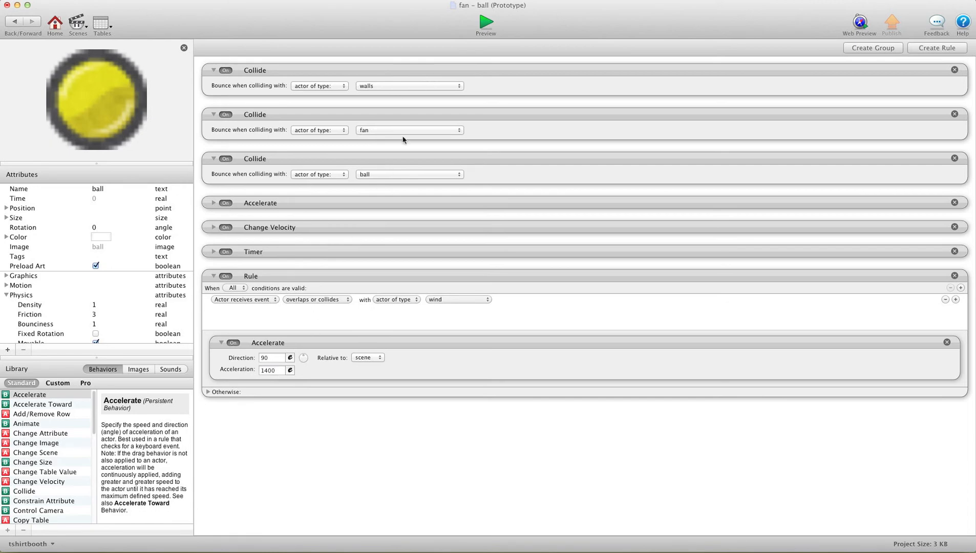
click(485, 23)
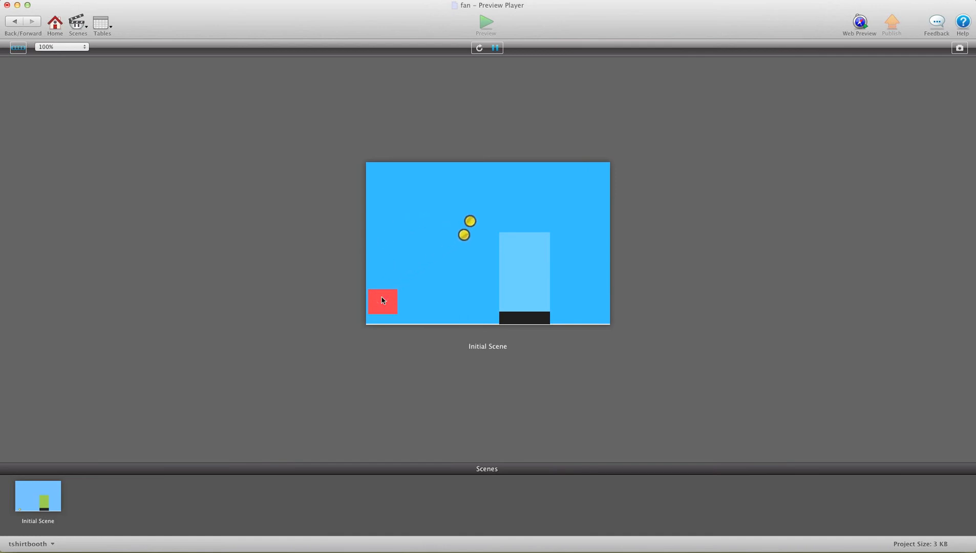
mouse_move(201, 67)
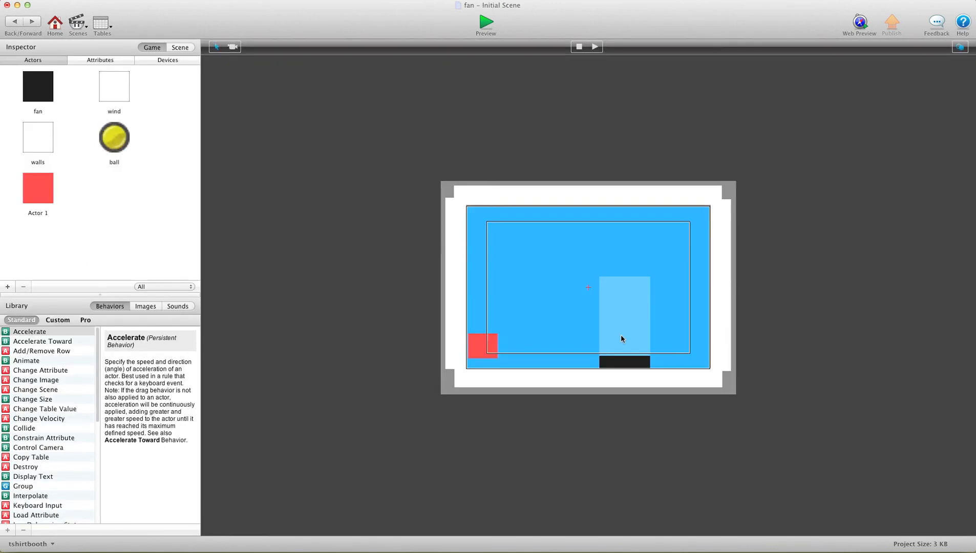
Move the wind to the right edge, point the ball's wind acceleration to 180°, and preview.
click(623, 314)
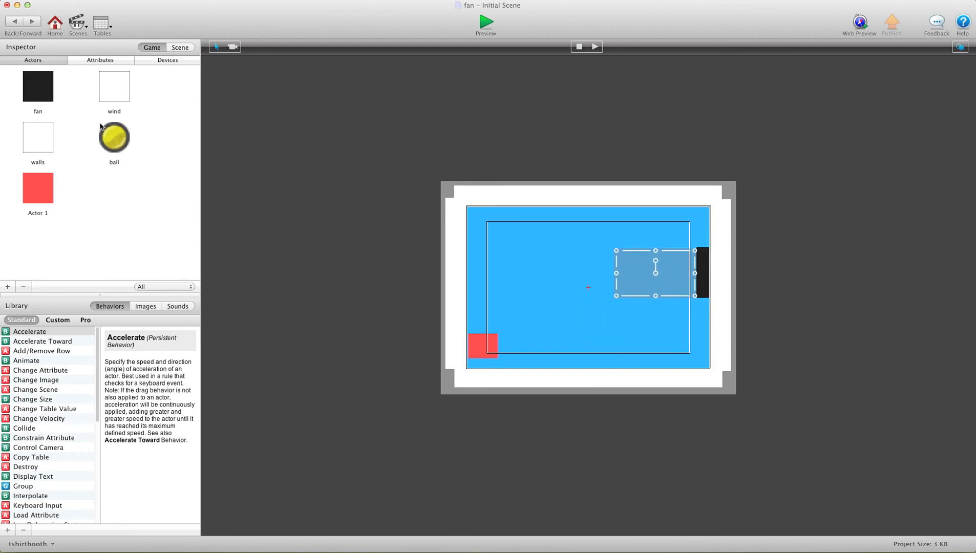
double_click(114, 137)
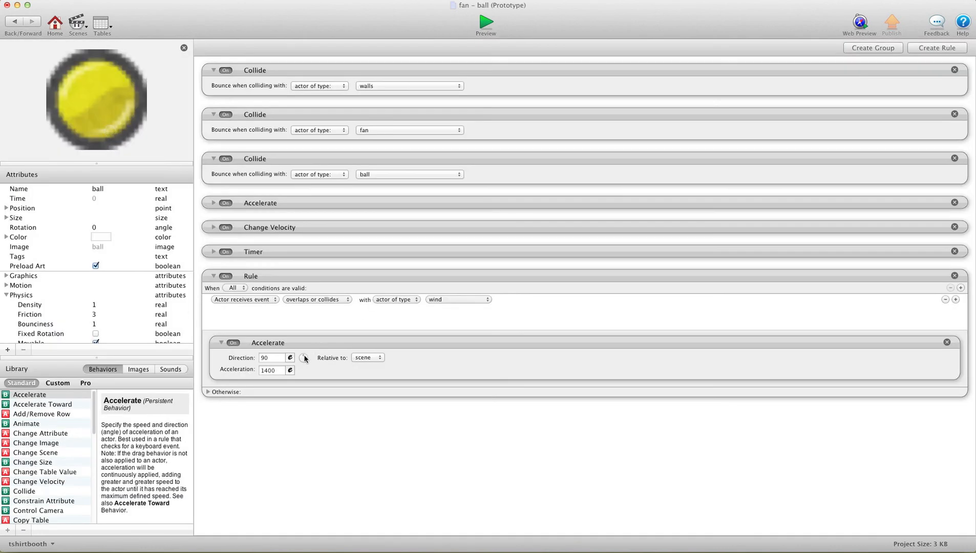
click(303, 358)
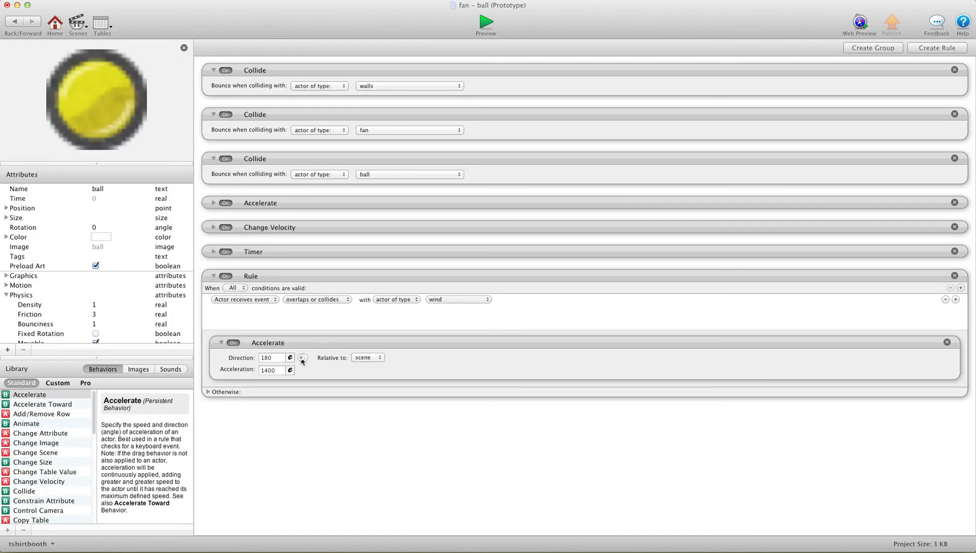
click(485, 22)
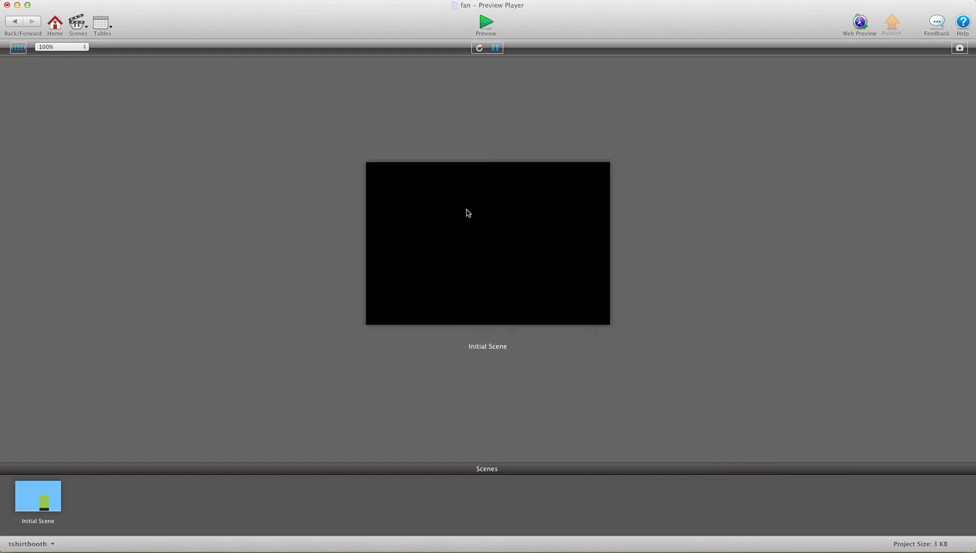
click(486, 22)
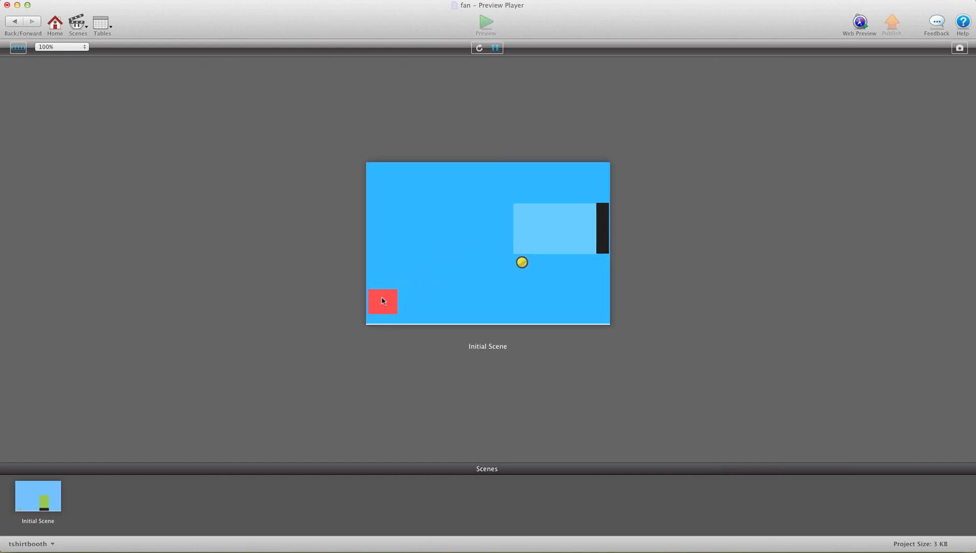